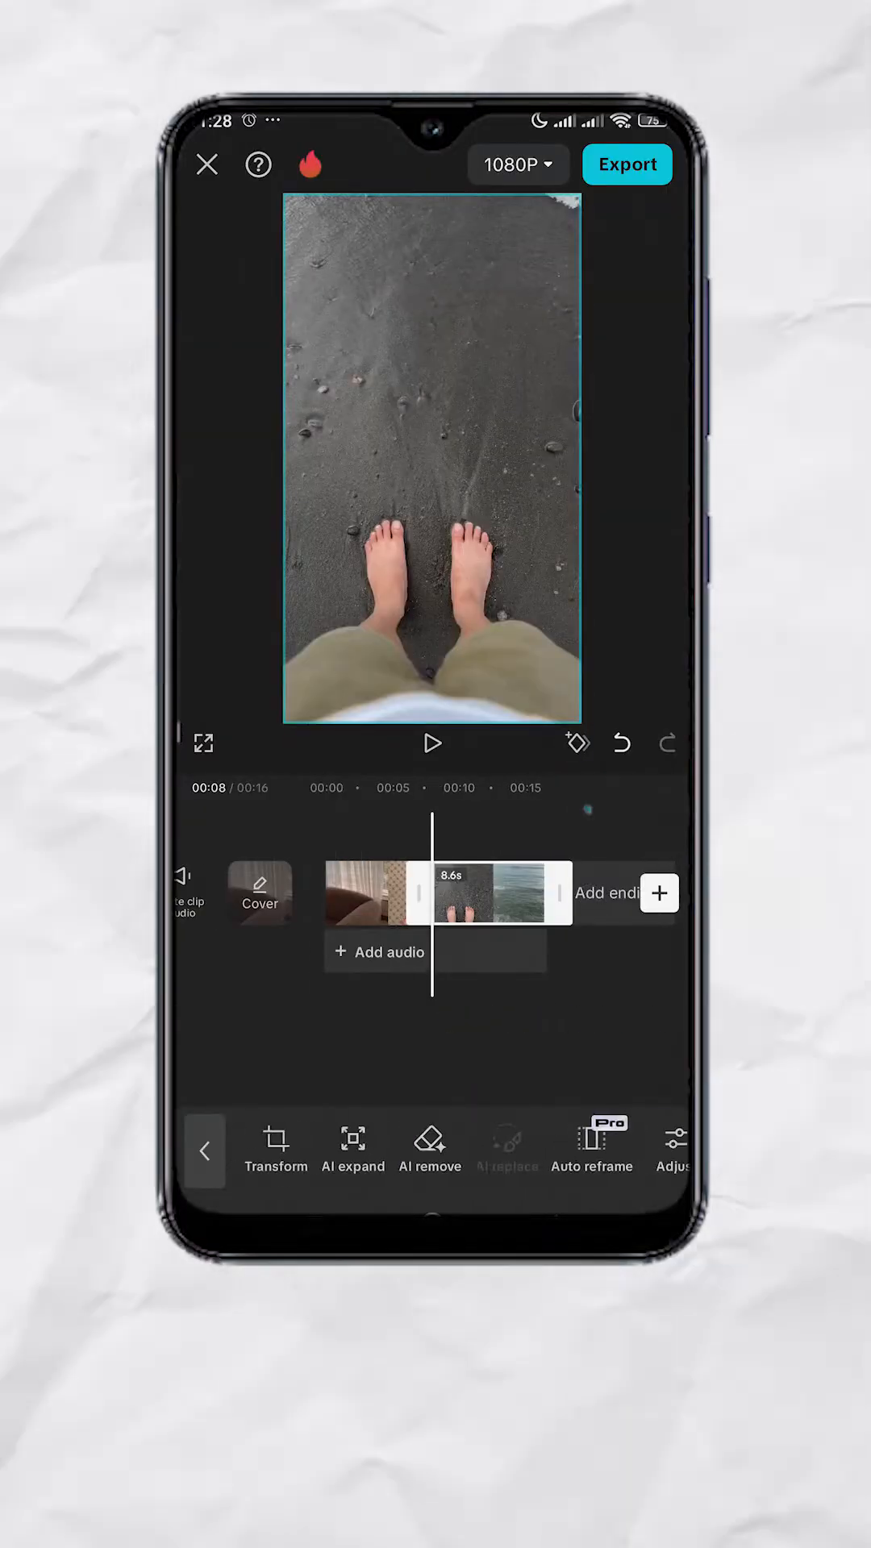
Move the beach clip onto an overlay layer below the carpet clip and select it.
click(500, 893)
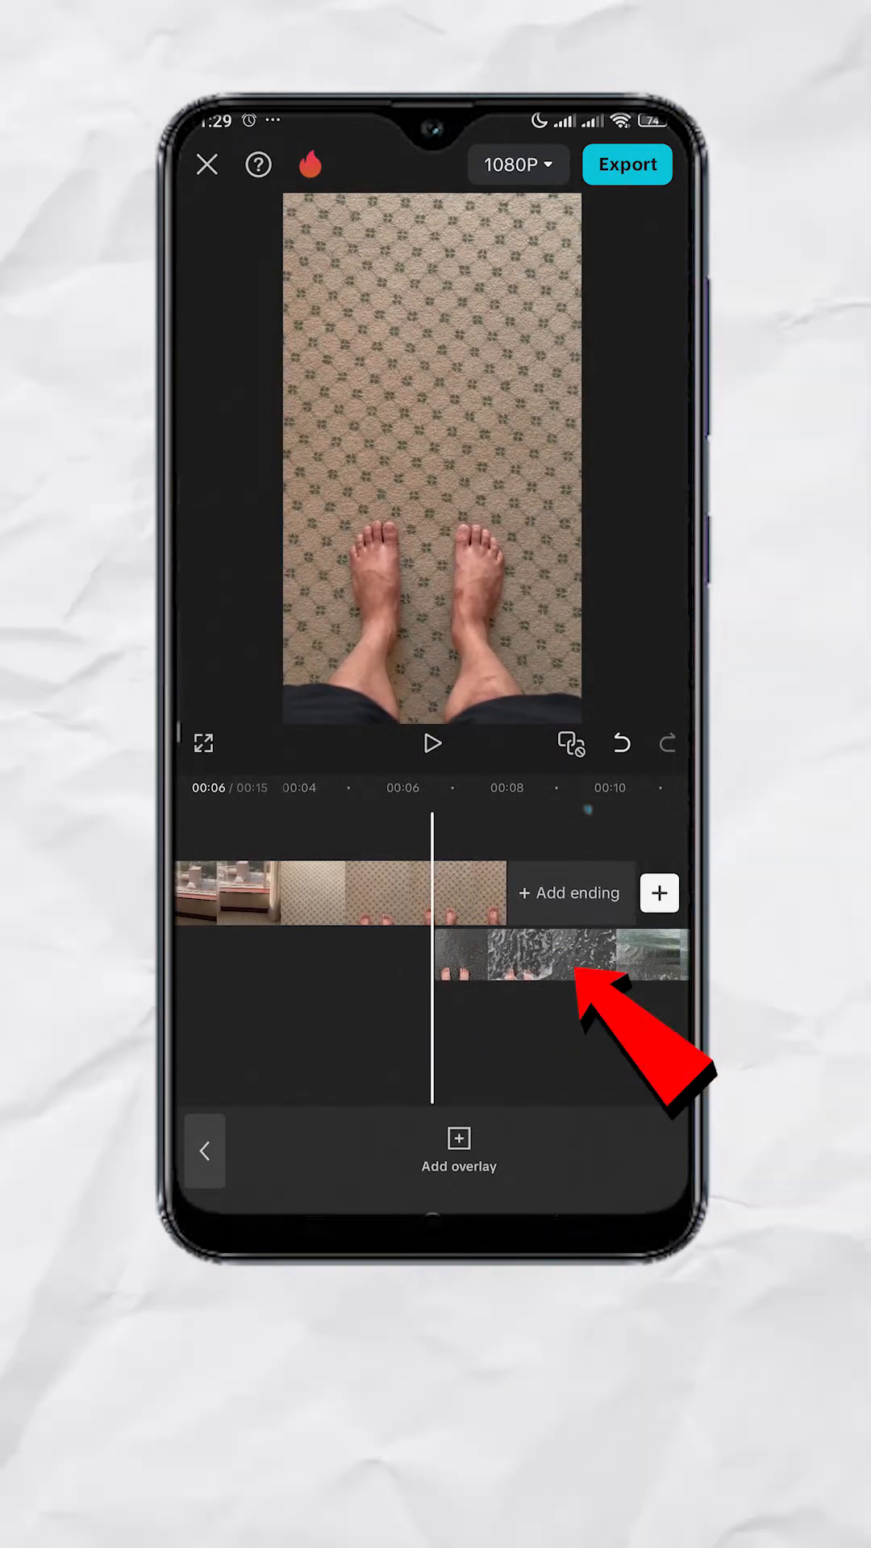
click(565, 954)
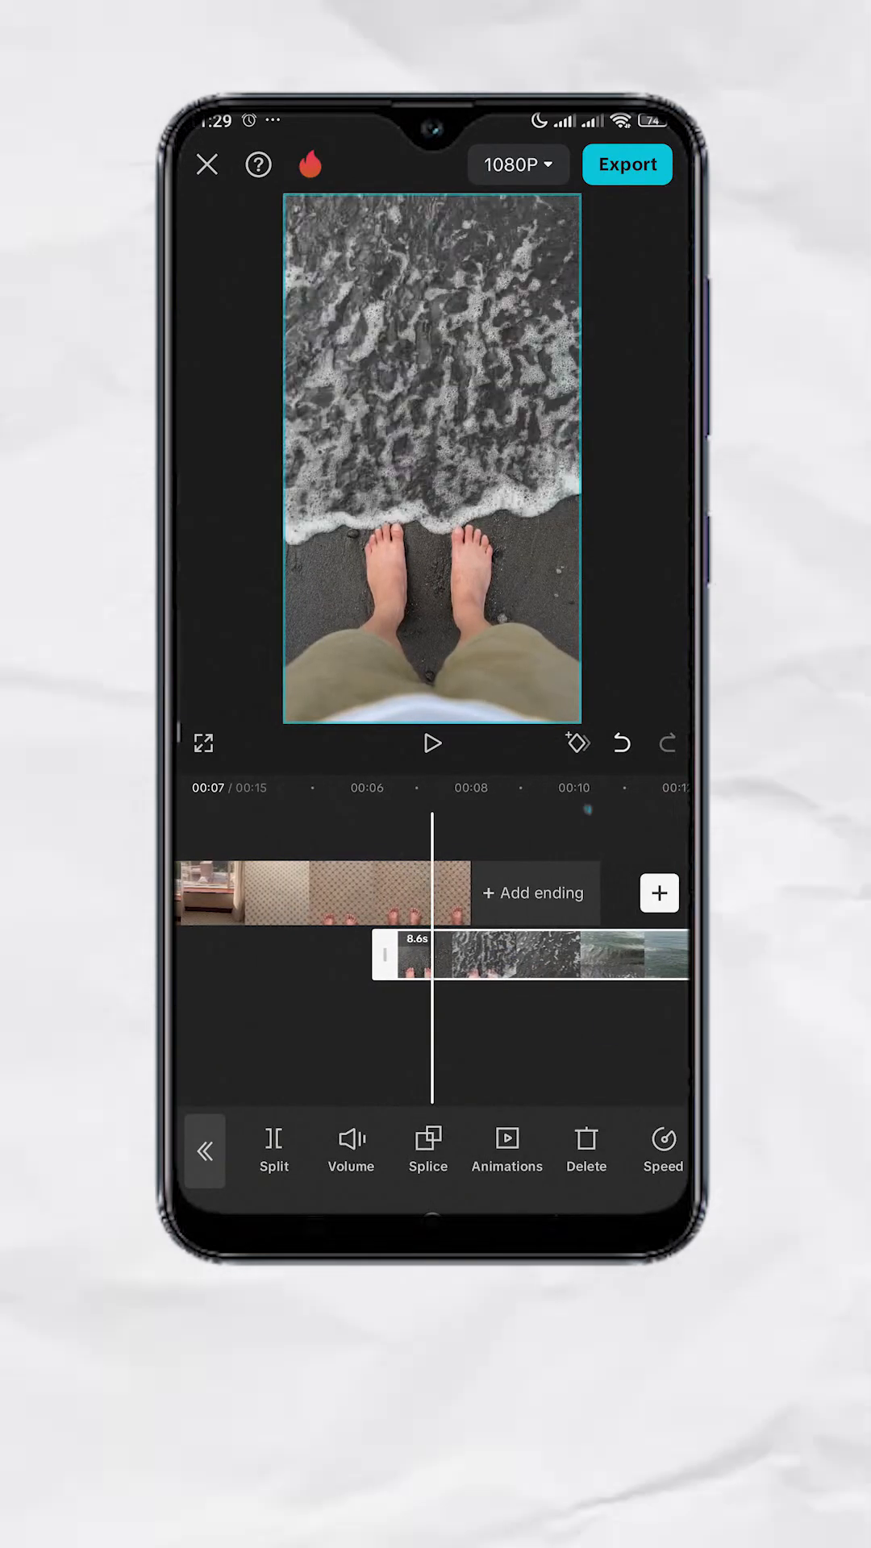
Restore the beach overlay's blend opacity to 100, confirm it, and skim the full-screen preview.
click(427, 1150)
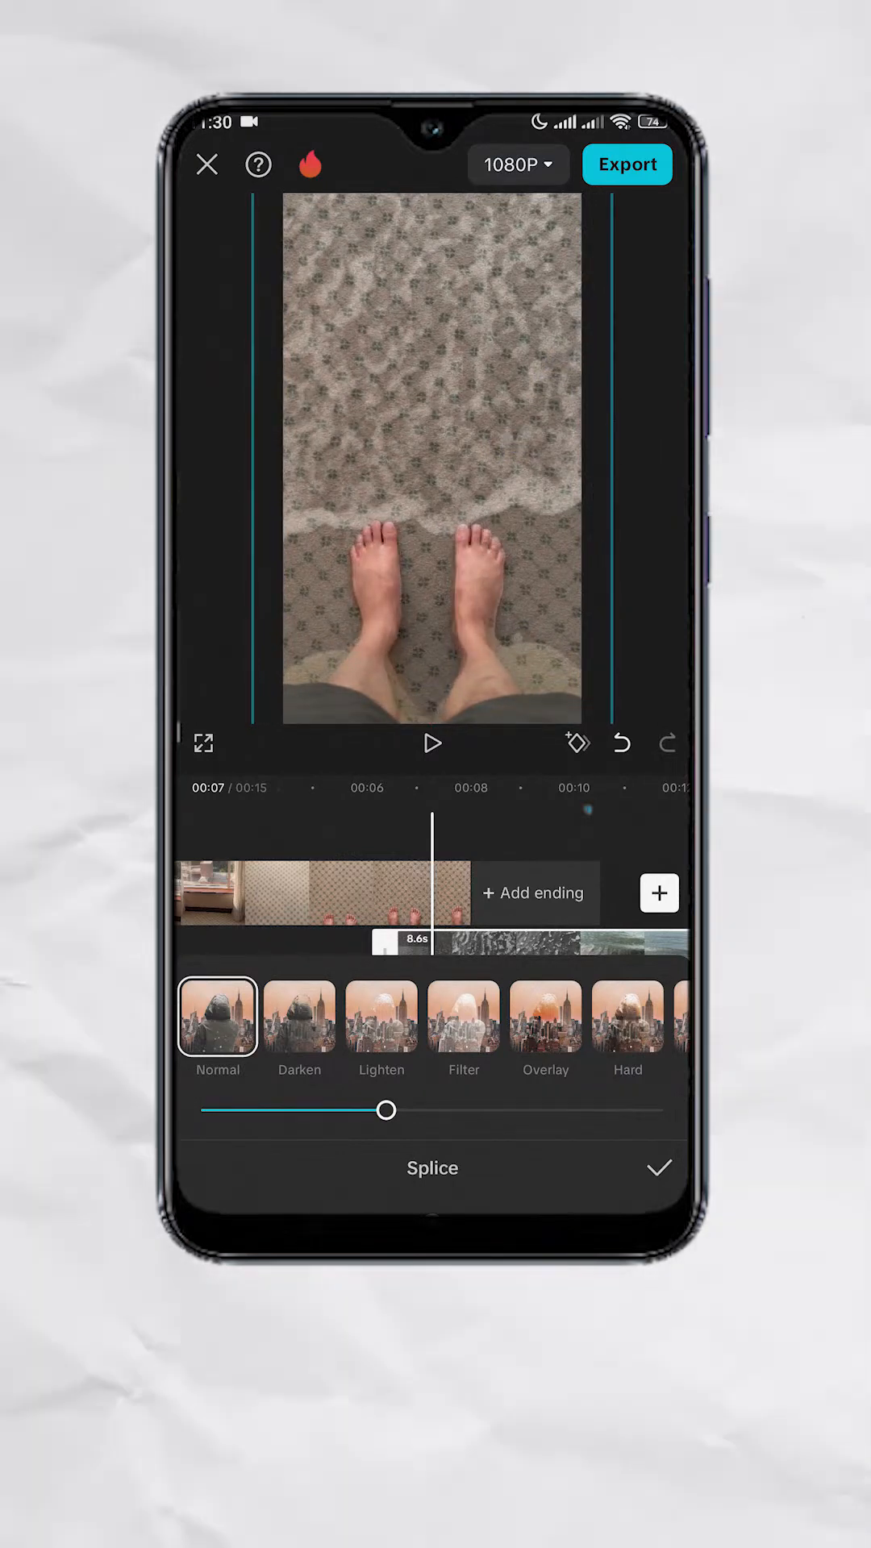
drag(385, 1111, 666, 1111)
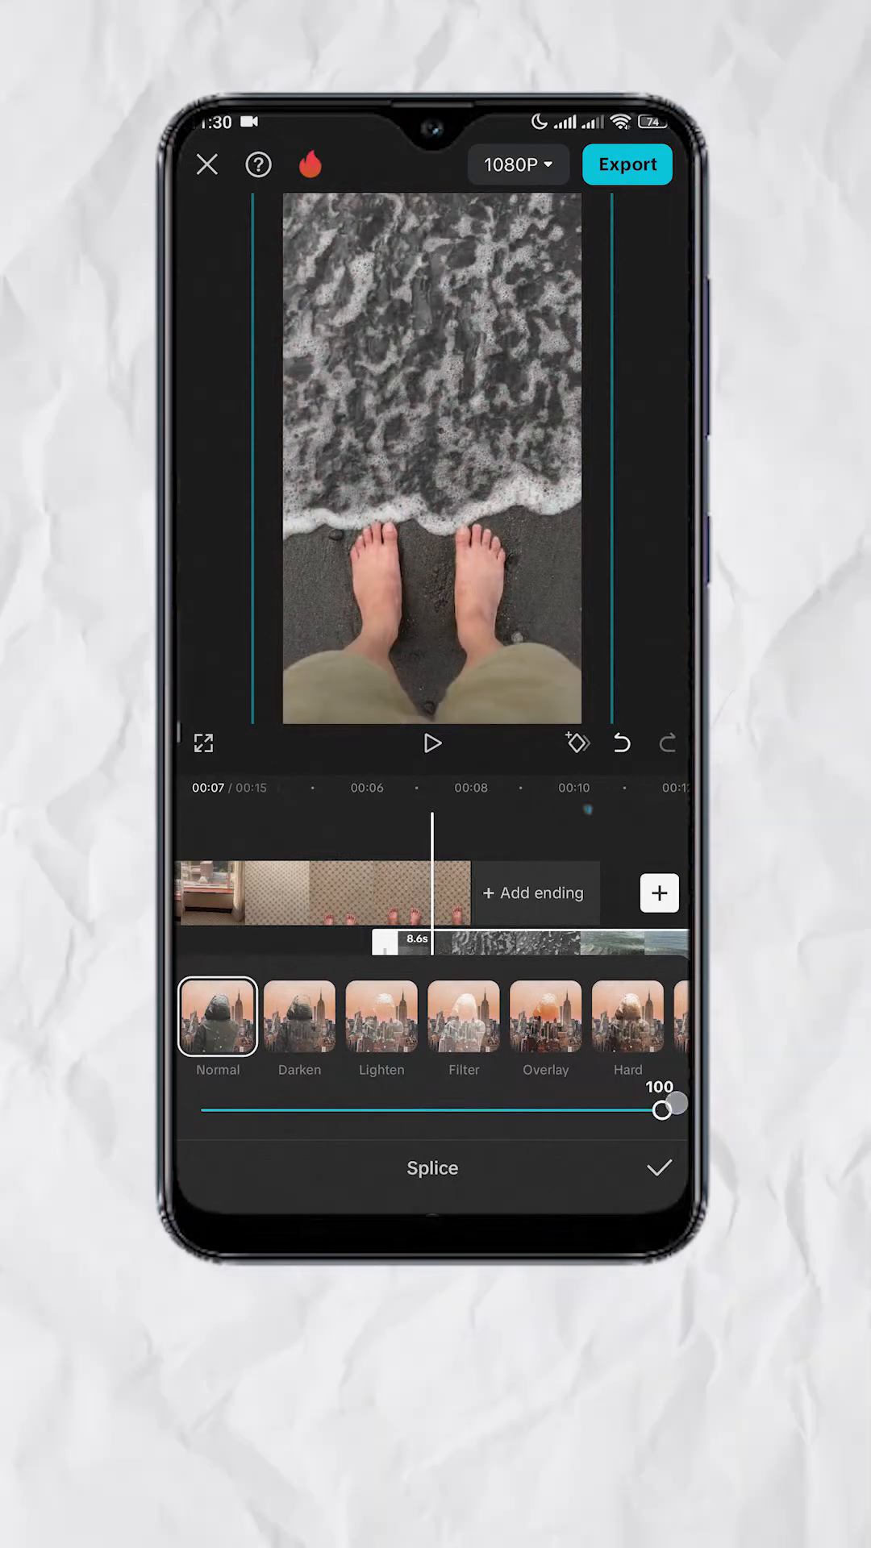
click(432, 742)
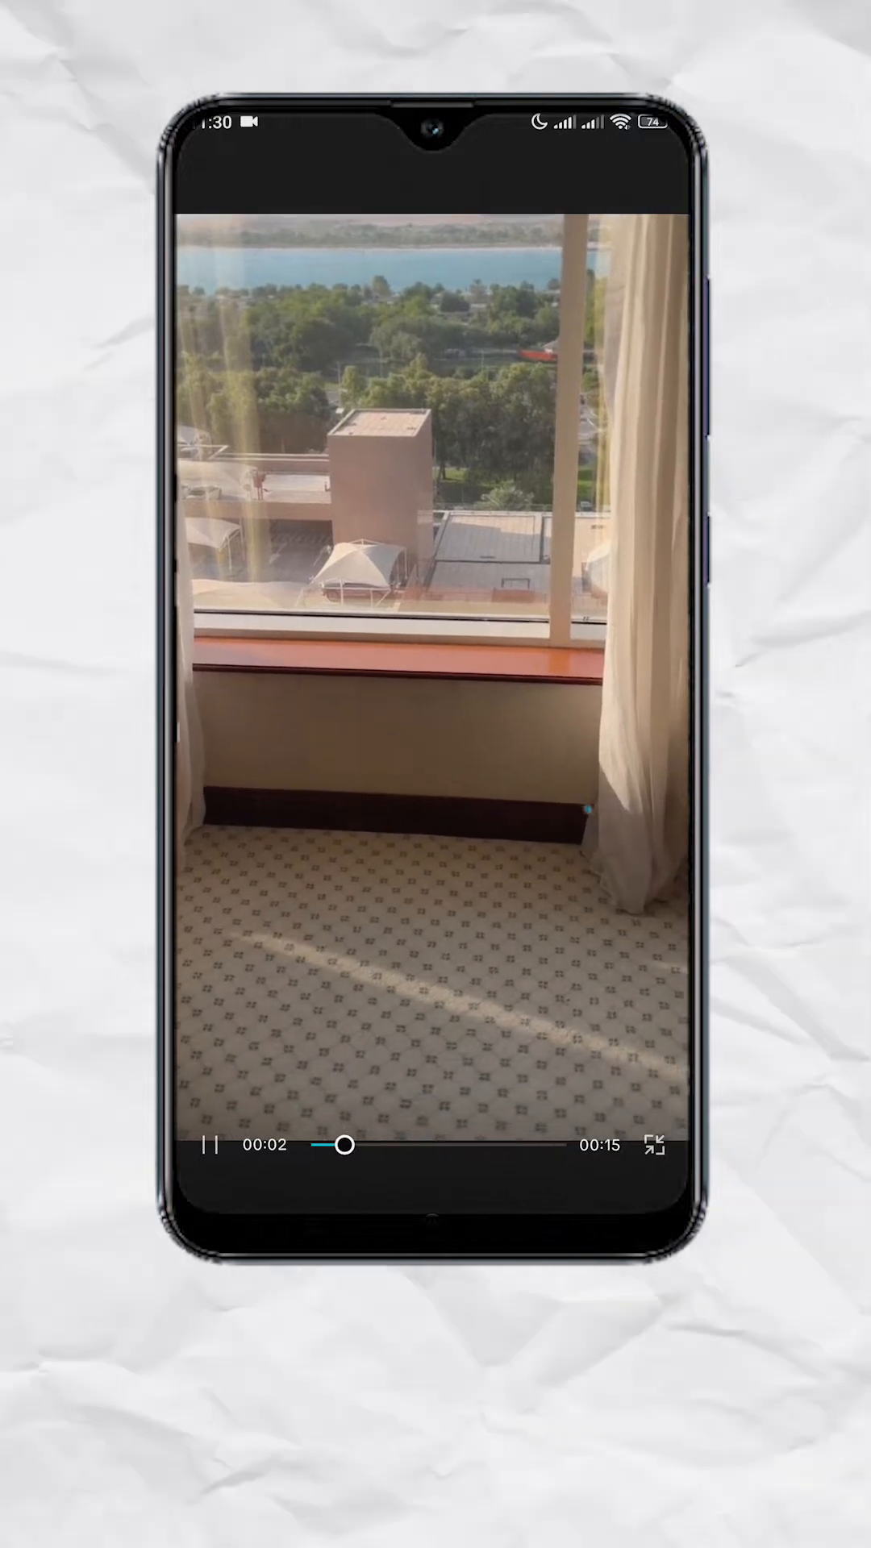
drag(342, 1145, 411, 1145)
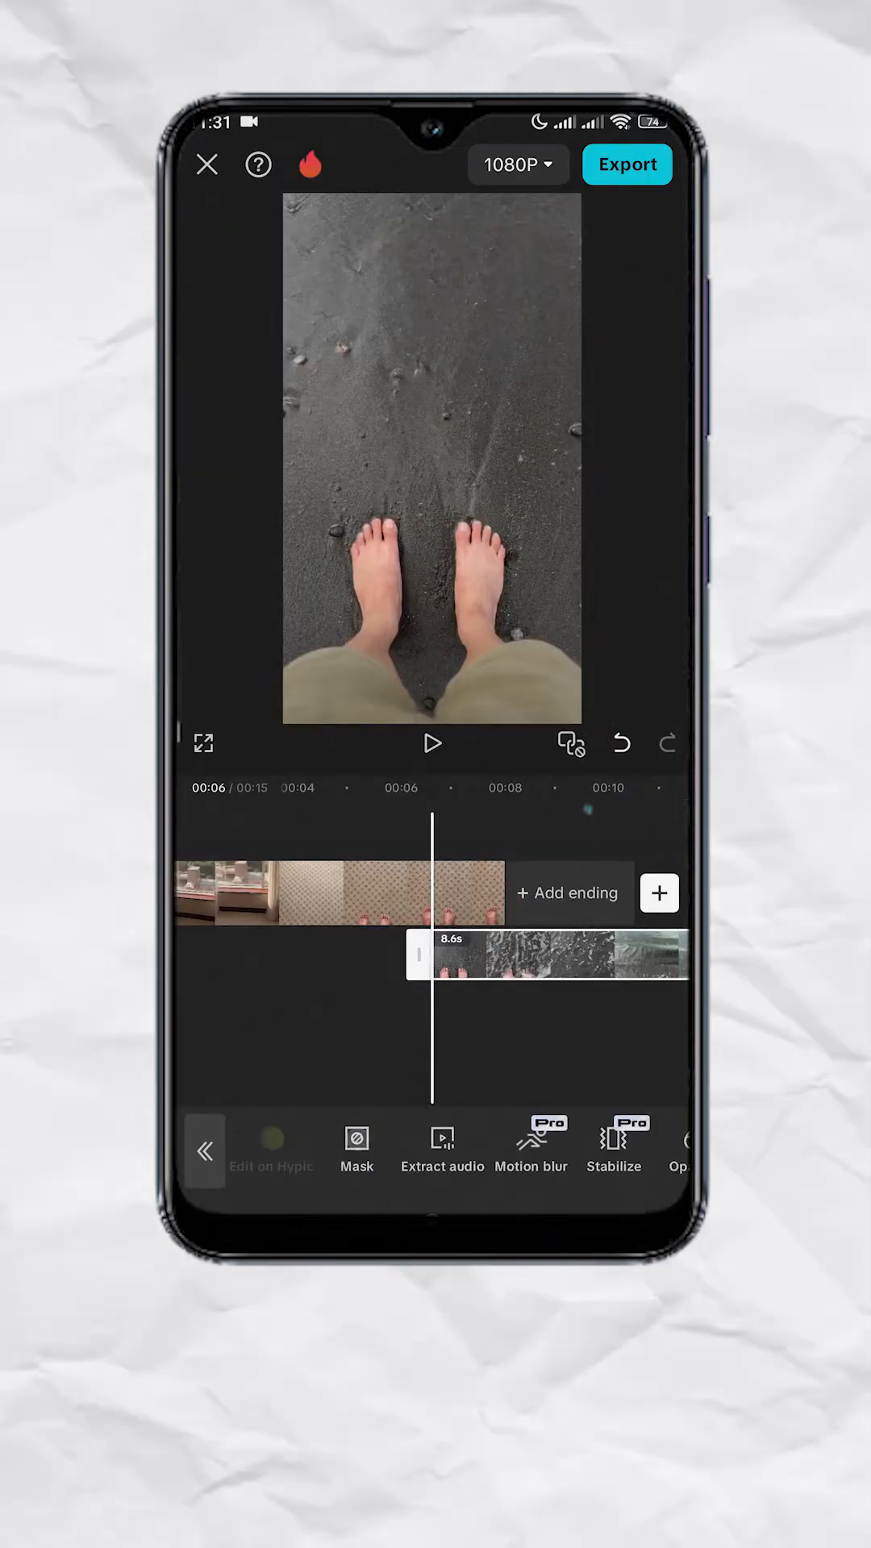
Add a horizontal mask to the beach overlay and keyframe its edge position.
click(357, 1140)
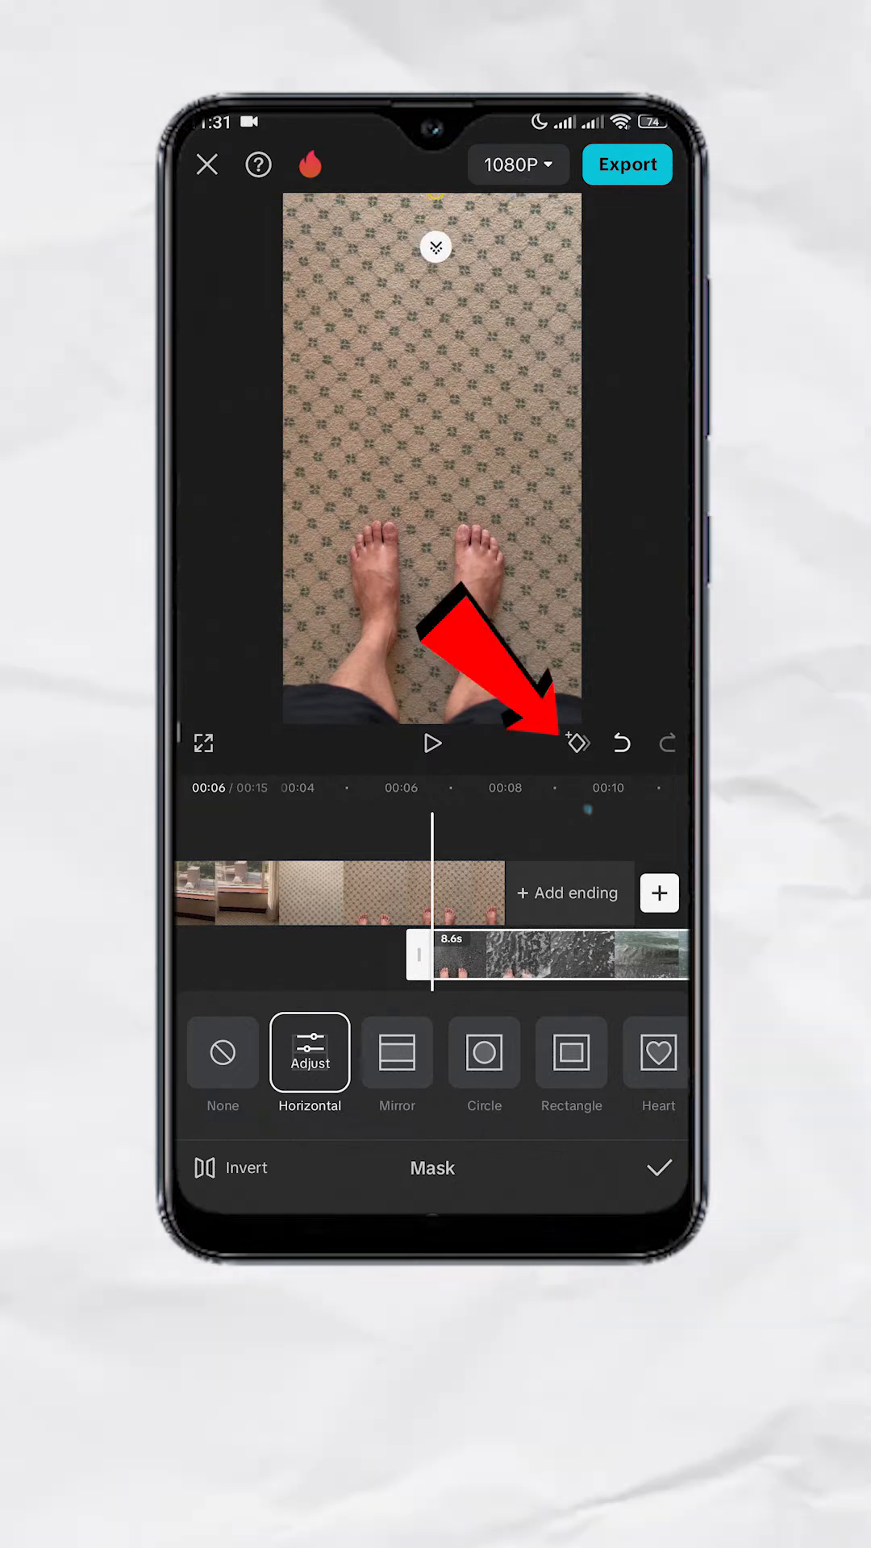
click(575, 742)
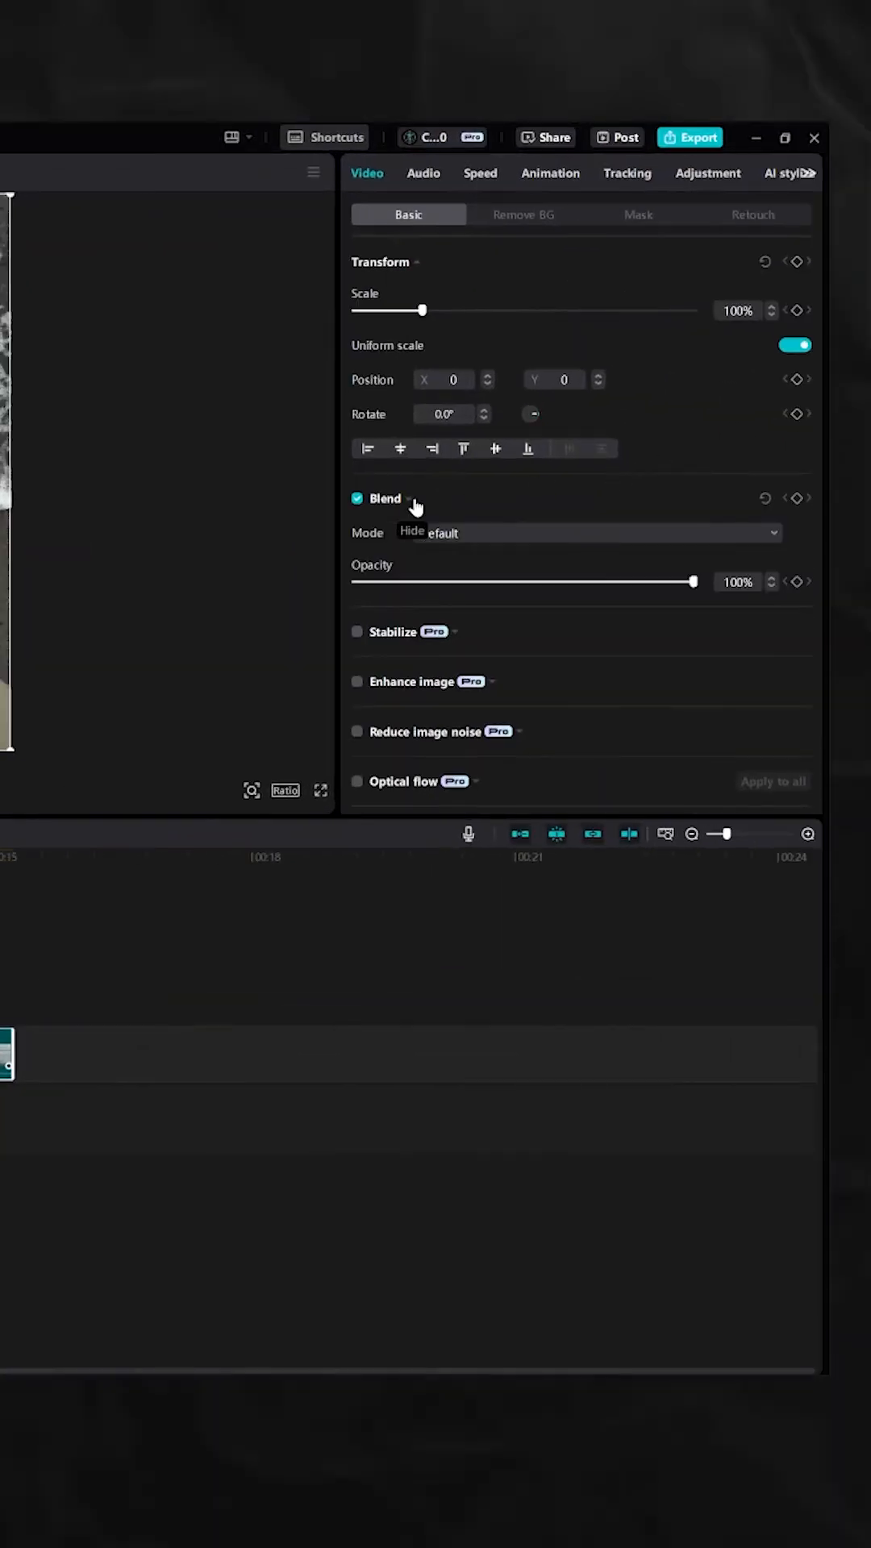
Scale the beach clip to about 119% in the Basic video properties.
drag(693, 580, 482, 581)
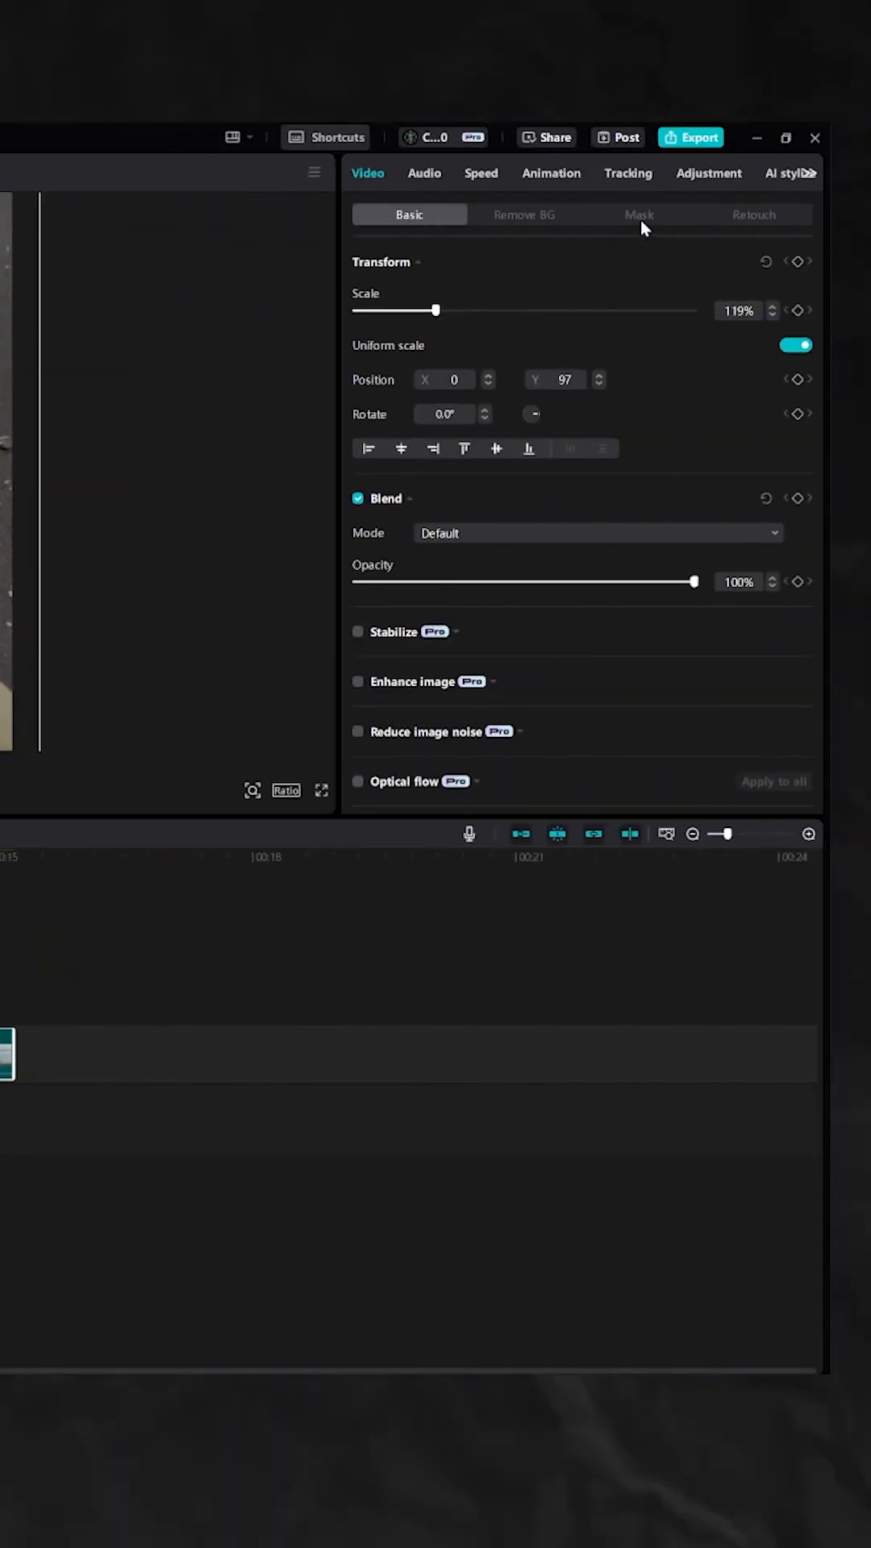
Apply a horizontal mask to the beach clip with its edge across the middle of the frame.
click(639, 214)
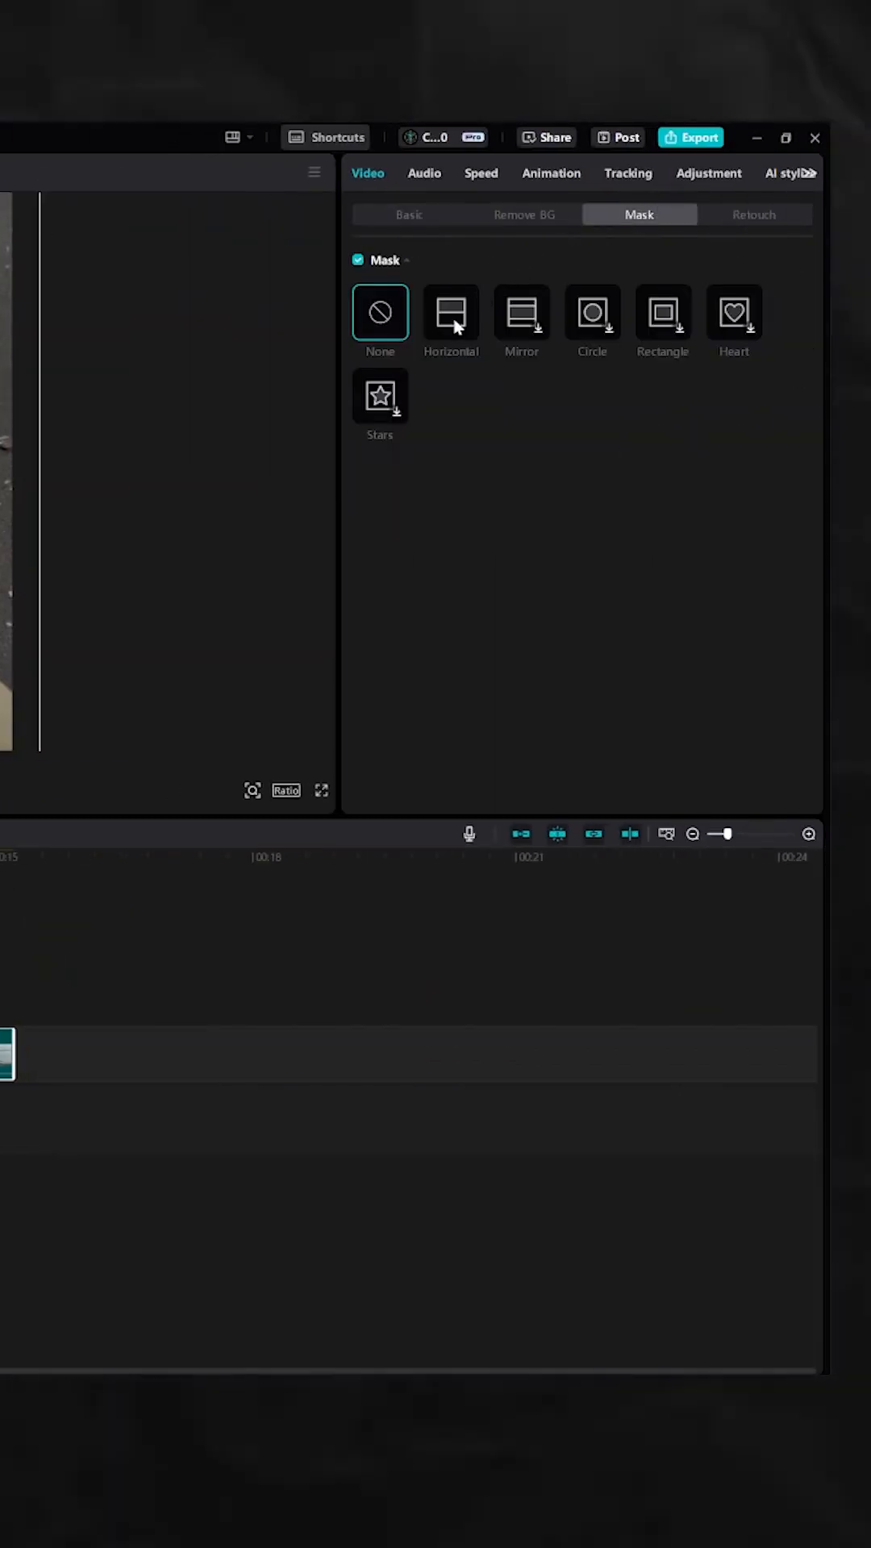
click(451, 312)
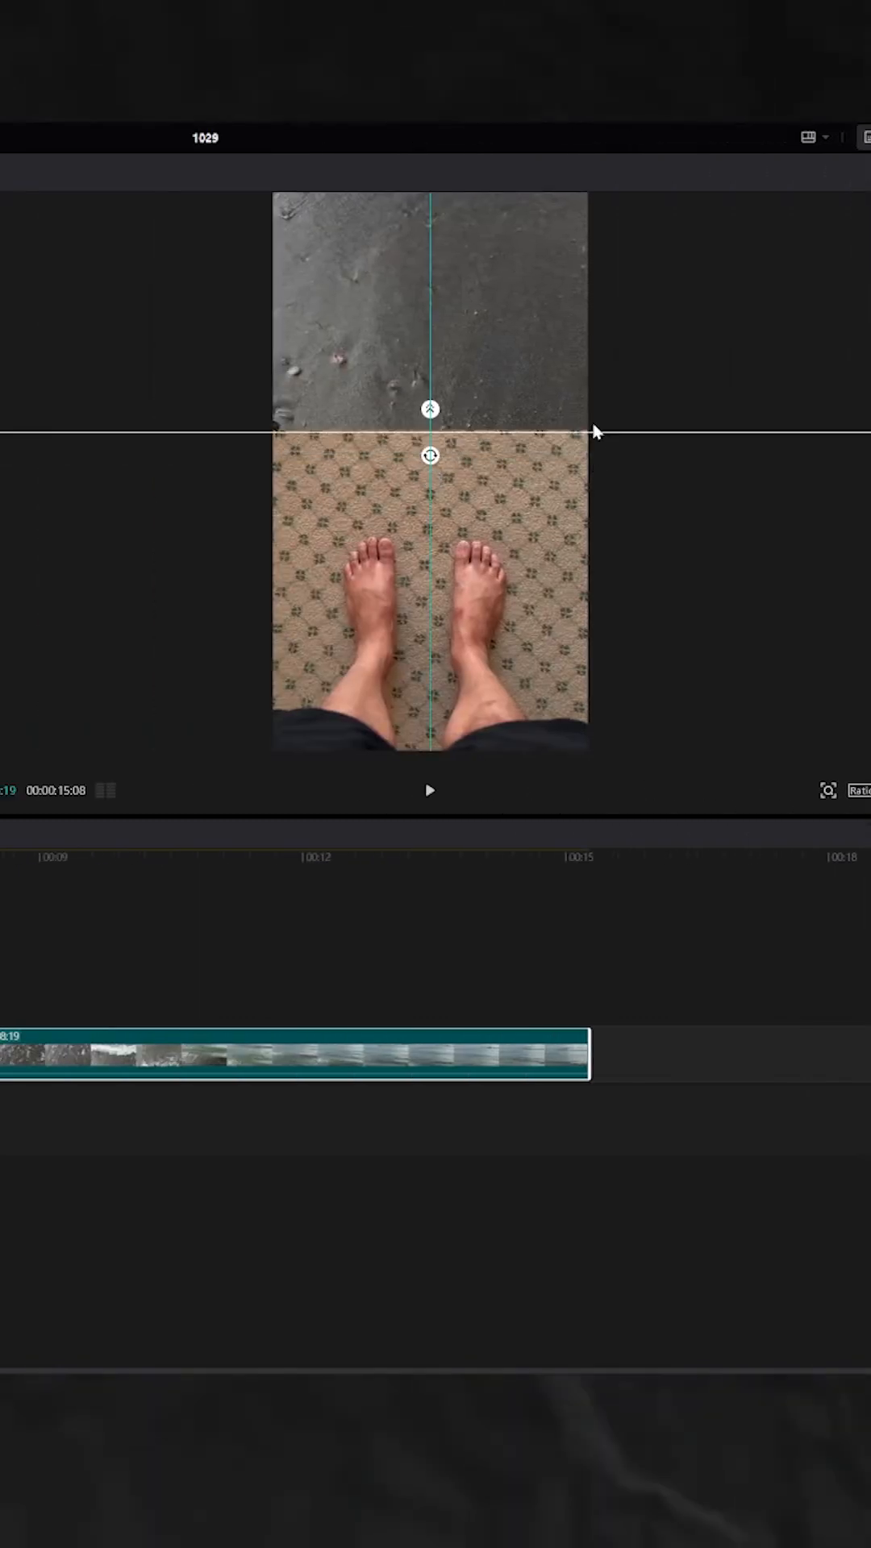
drag(429, 434, 429, 203)
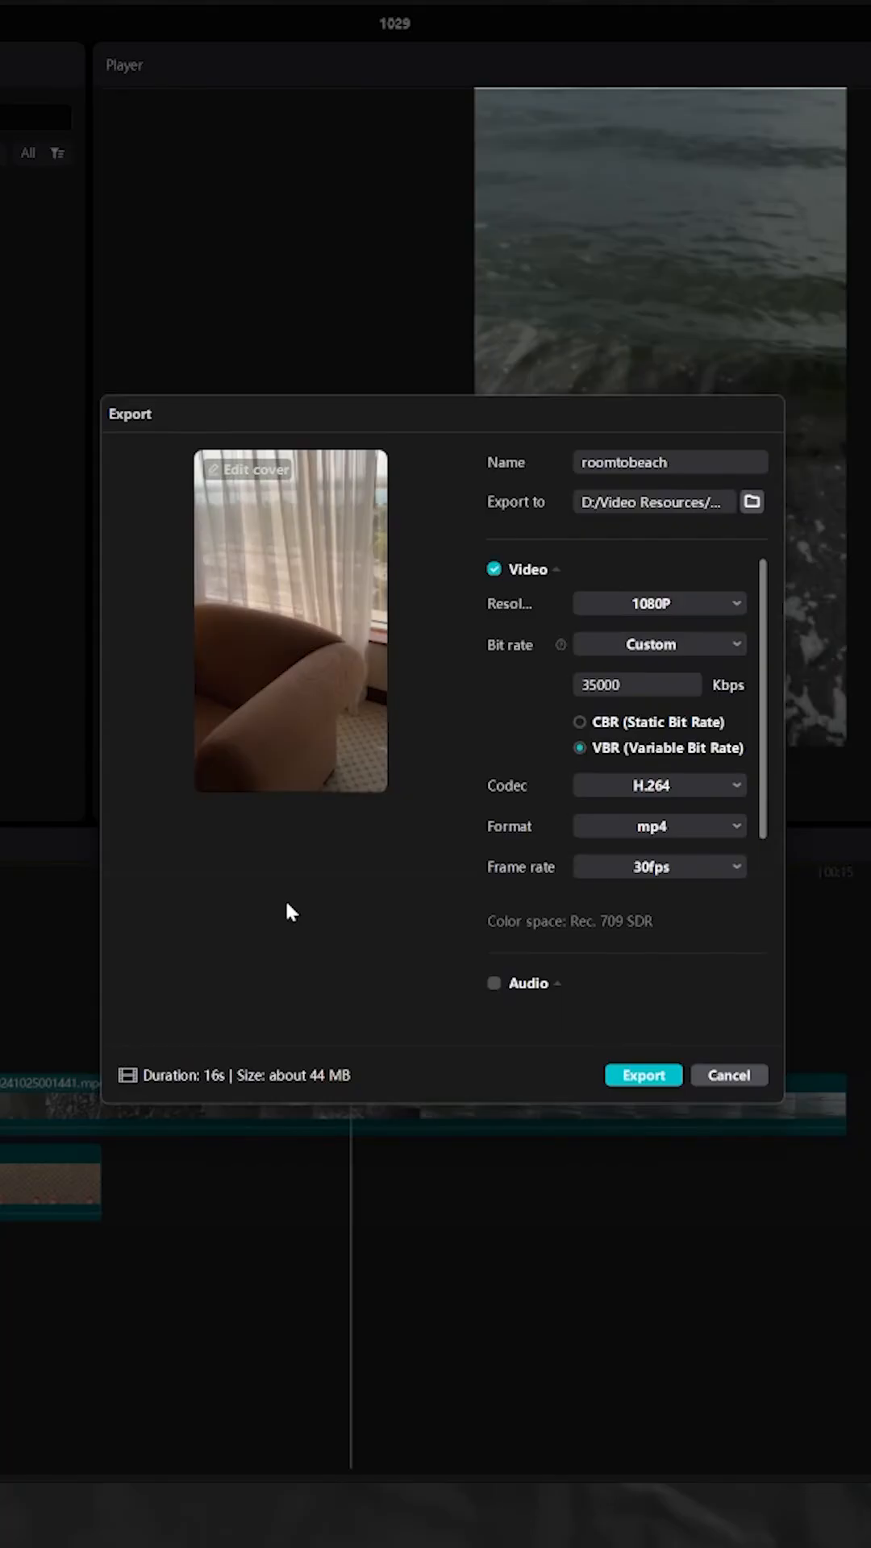
Export the video roomtobeach as 1080P mp4.
click(642, 1074)
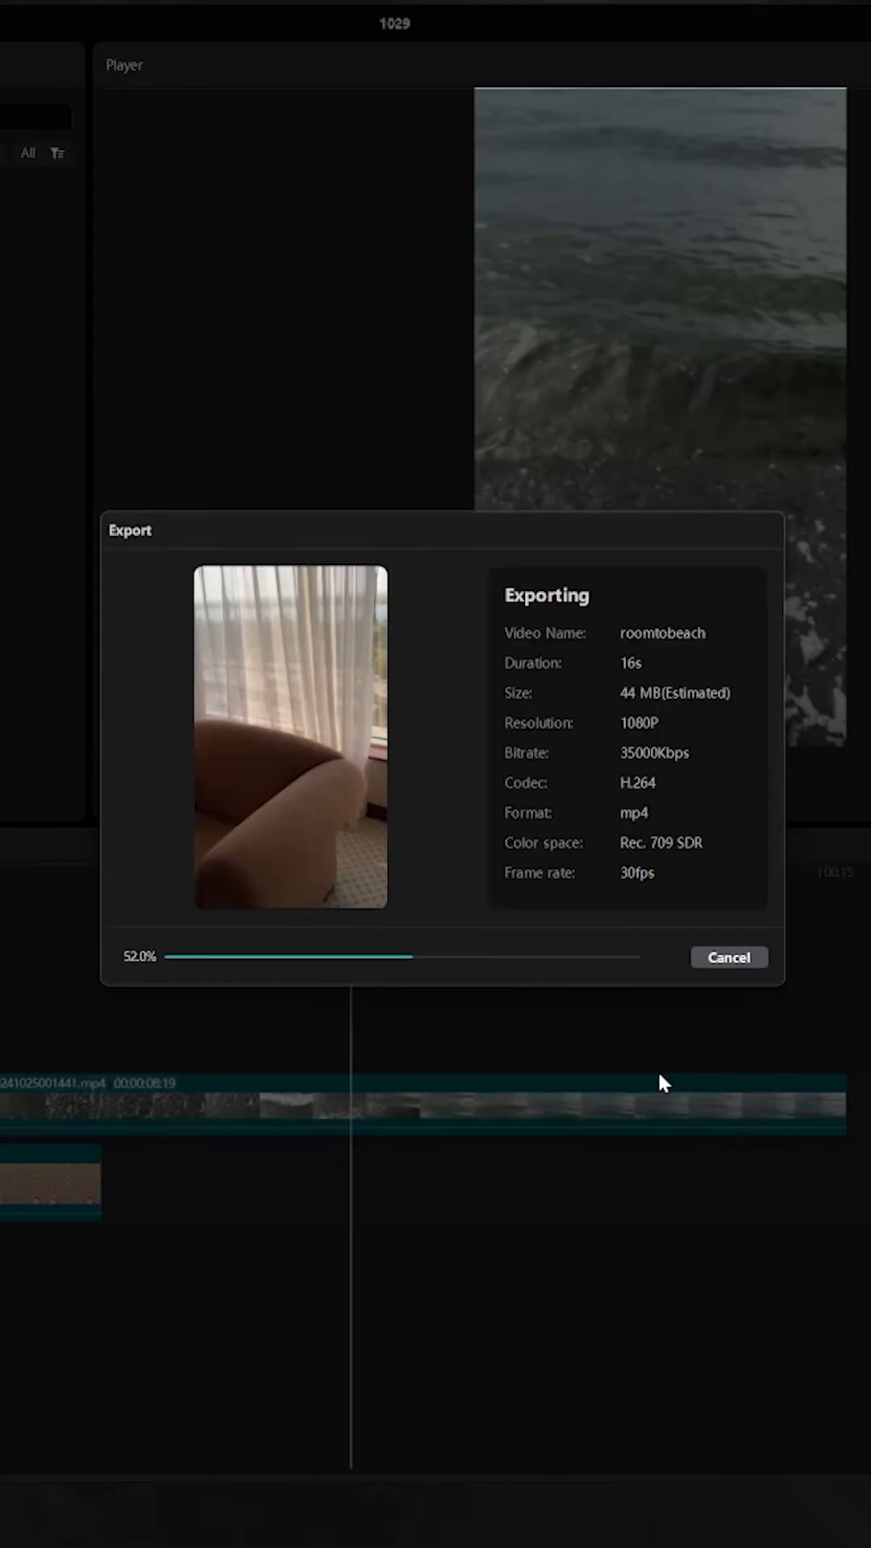